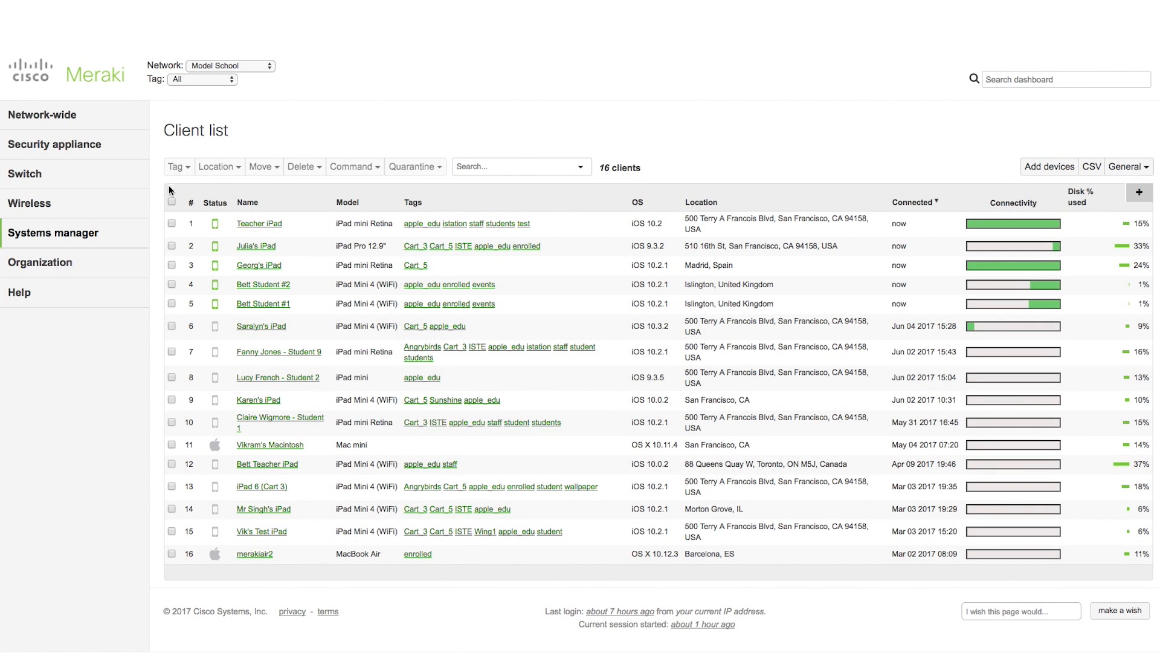
# - Show the Systems Manager submenu with its Monitor, MDM and Configure pages
pyautogui.click(54, 233)
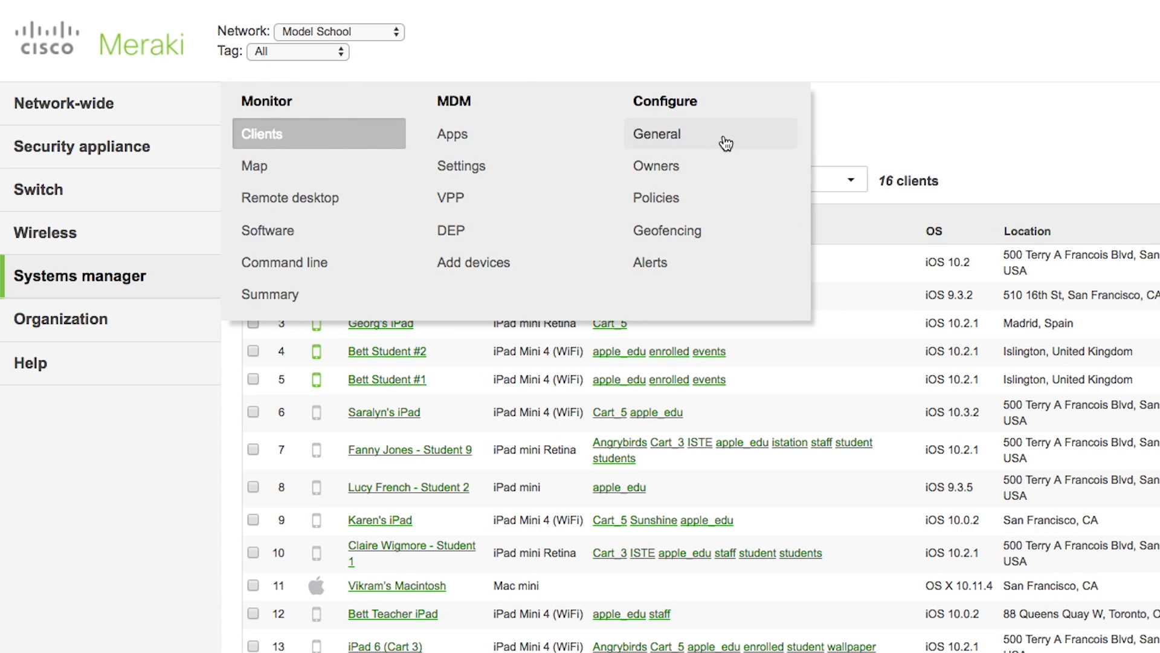
pyautogui.moveTo(785, 139)
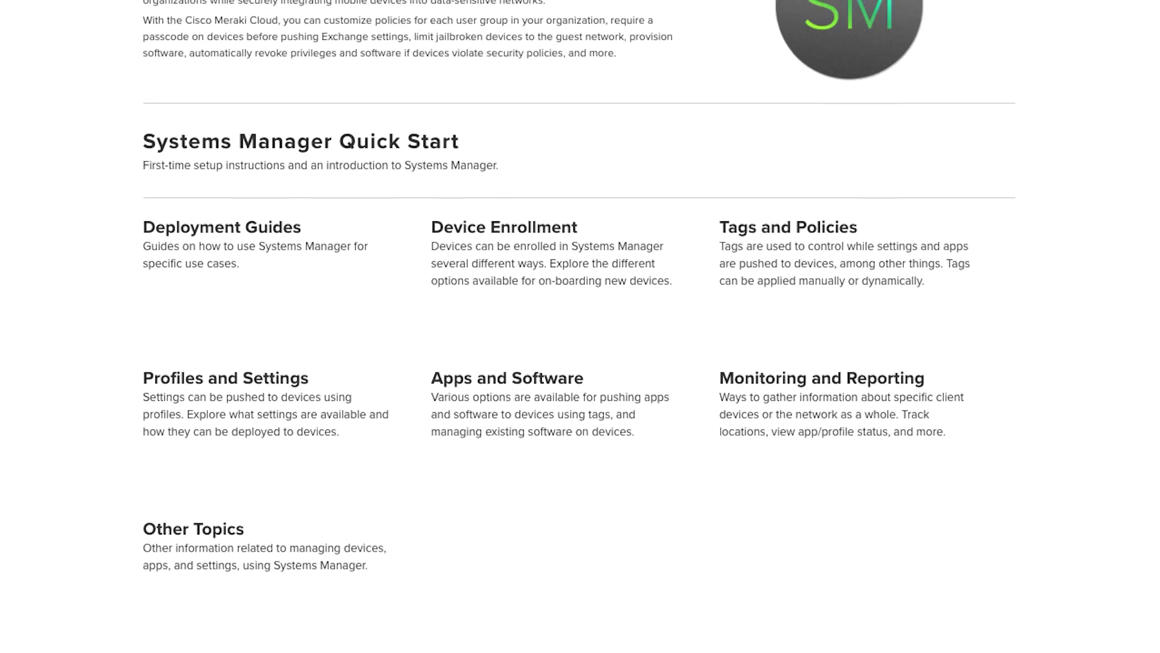
# - Scroll the Enterprise Mobility Management page to the Systems Manager Quick Start topics
pyautogui.scroll(3)
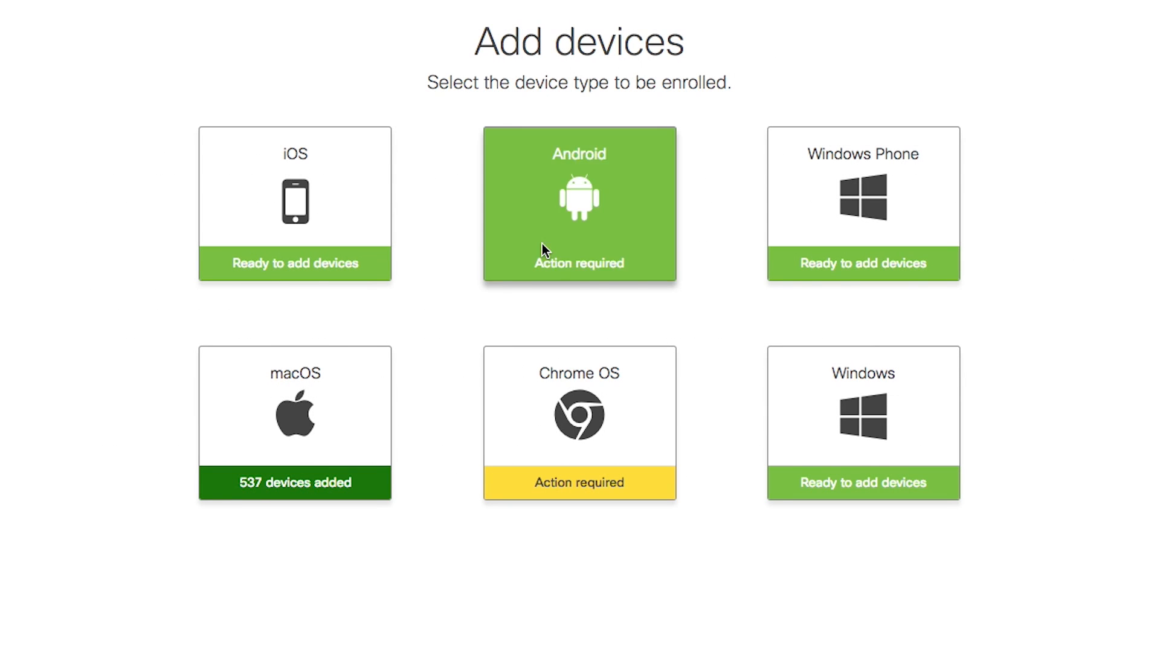
# - Choose Android on Add devices, reaching the Bind a Domain step for Android for Work
pyautogui.click(579, 206)
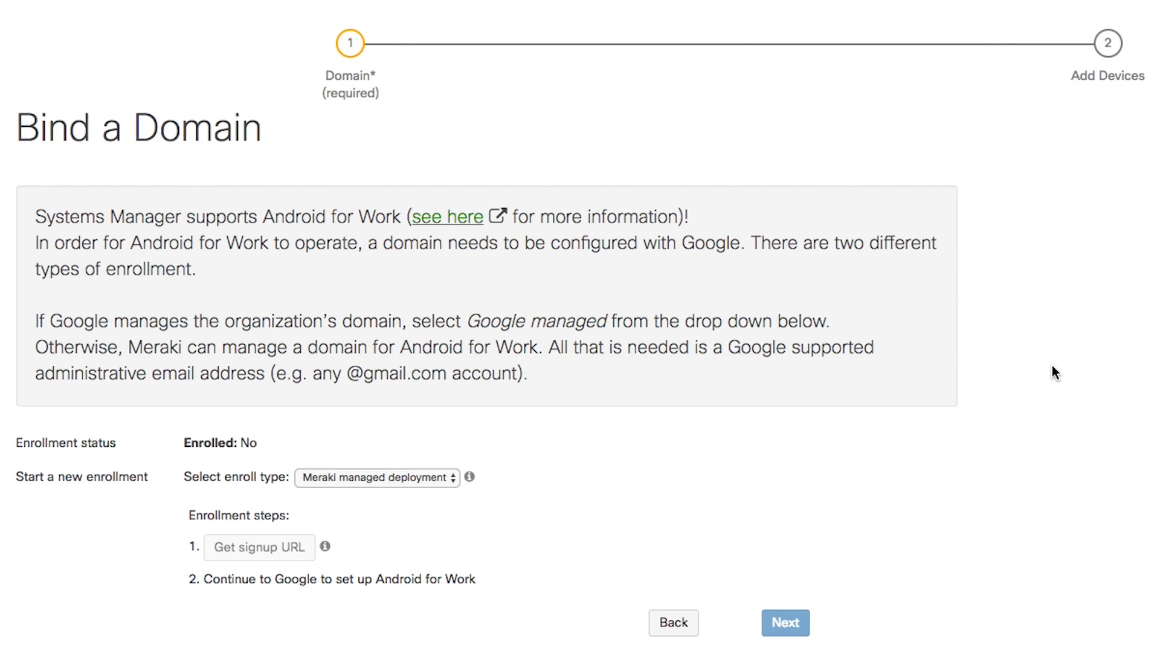
pyautogui.moveTo(730, 575)
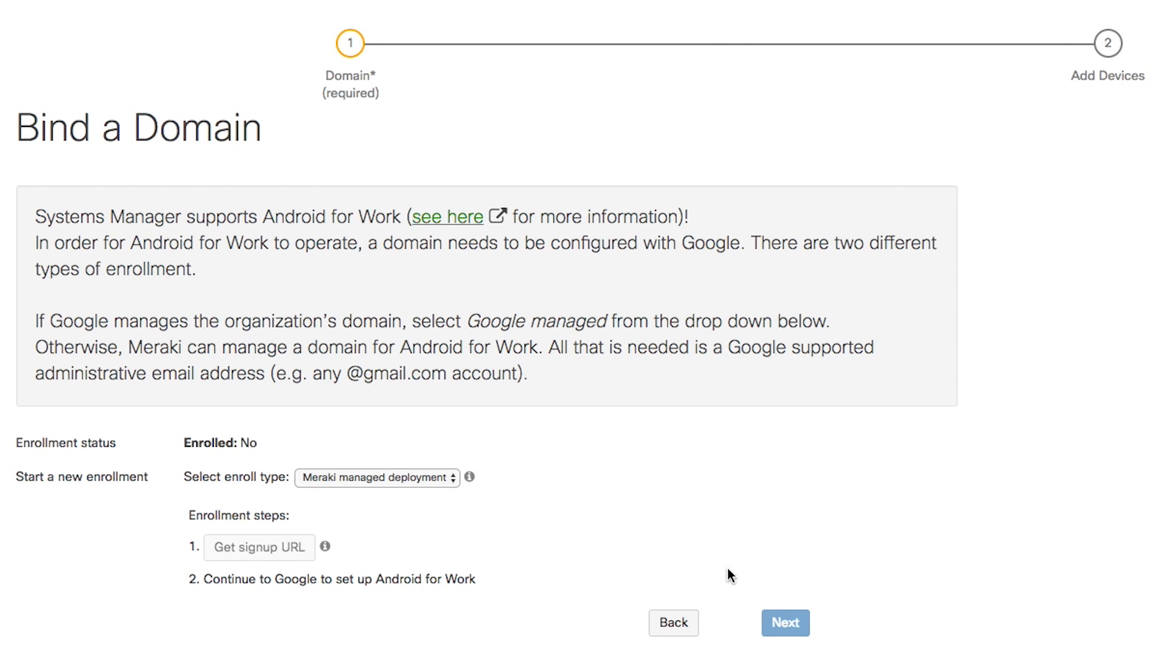
pyautogui.click(784, 621)
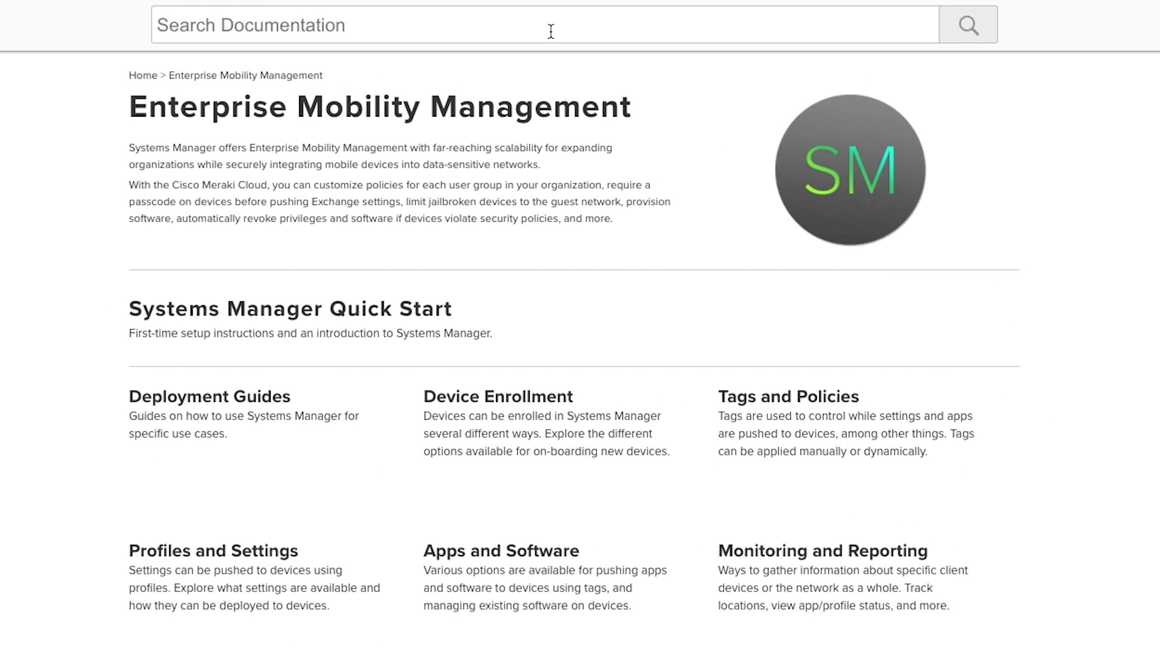
# - Search the docs for 'Apple Volume Purchase Program' and read the VPP with Systems Manager article
pyautogui.write('Apple Volume')
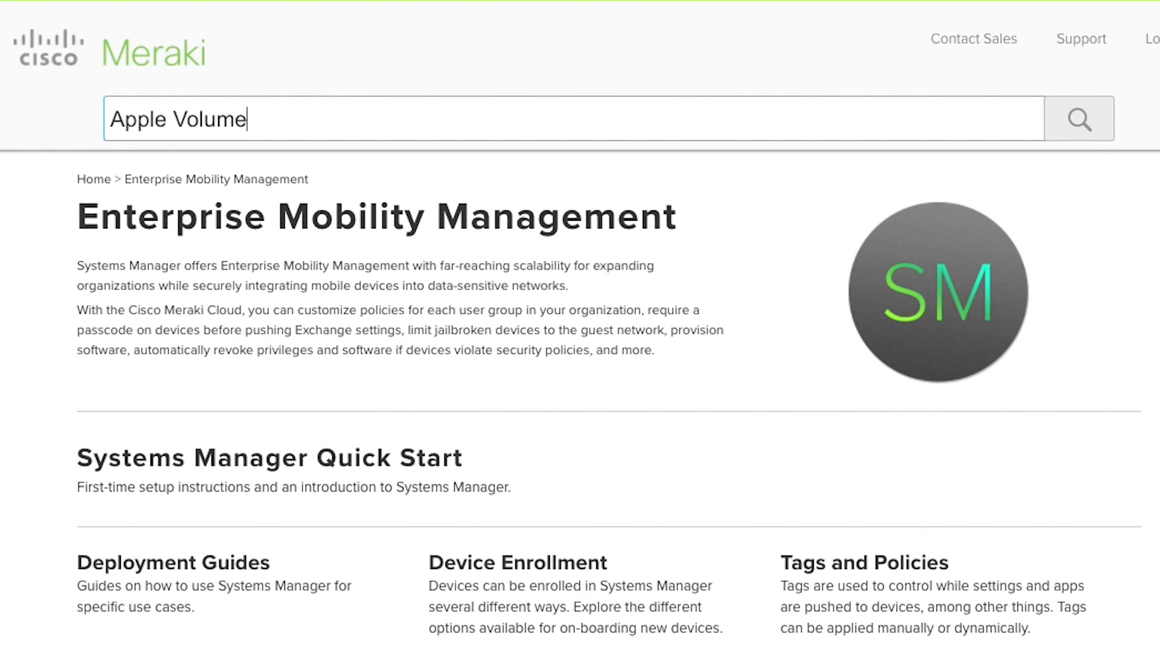
pyautogui.write('Purchase Program')
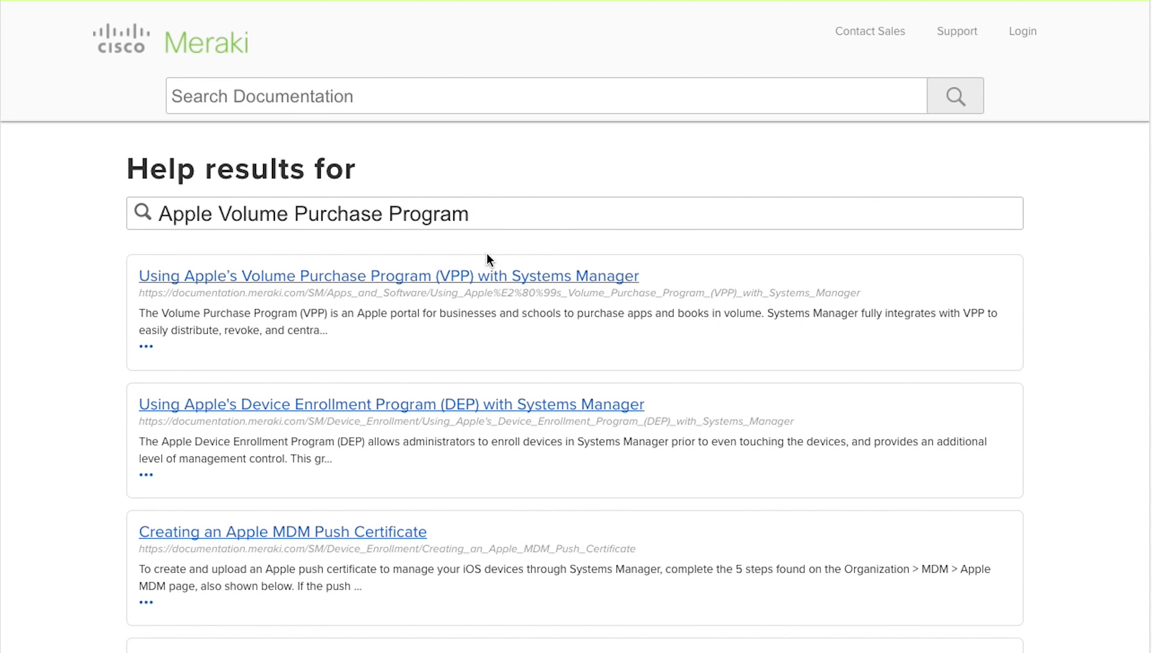
pyautogui.click(388, 276)
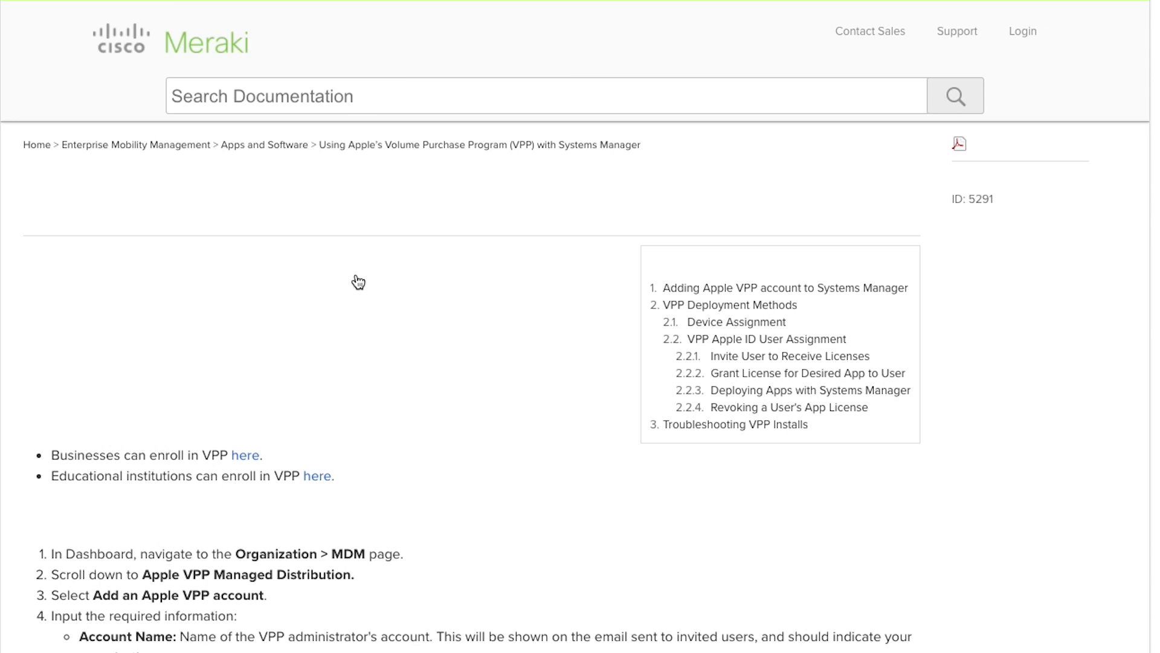
pyautogui.scroll(-3)
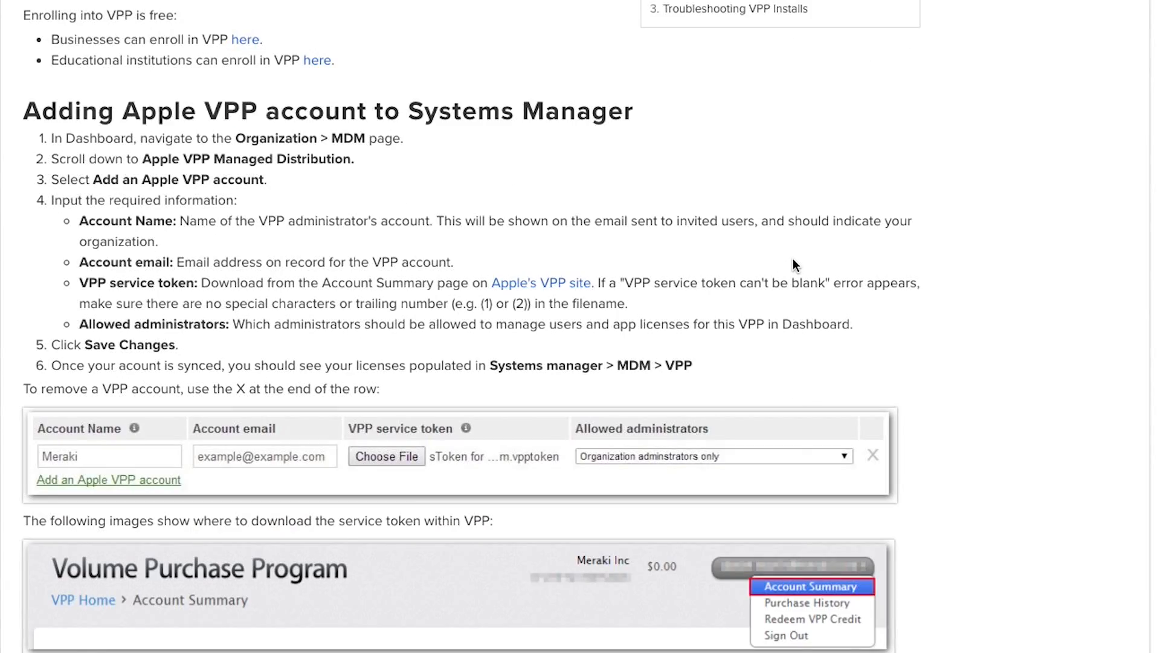
pyautogui.scroll(-3)
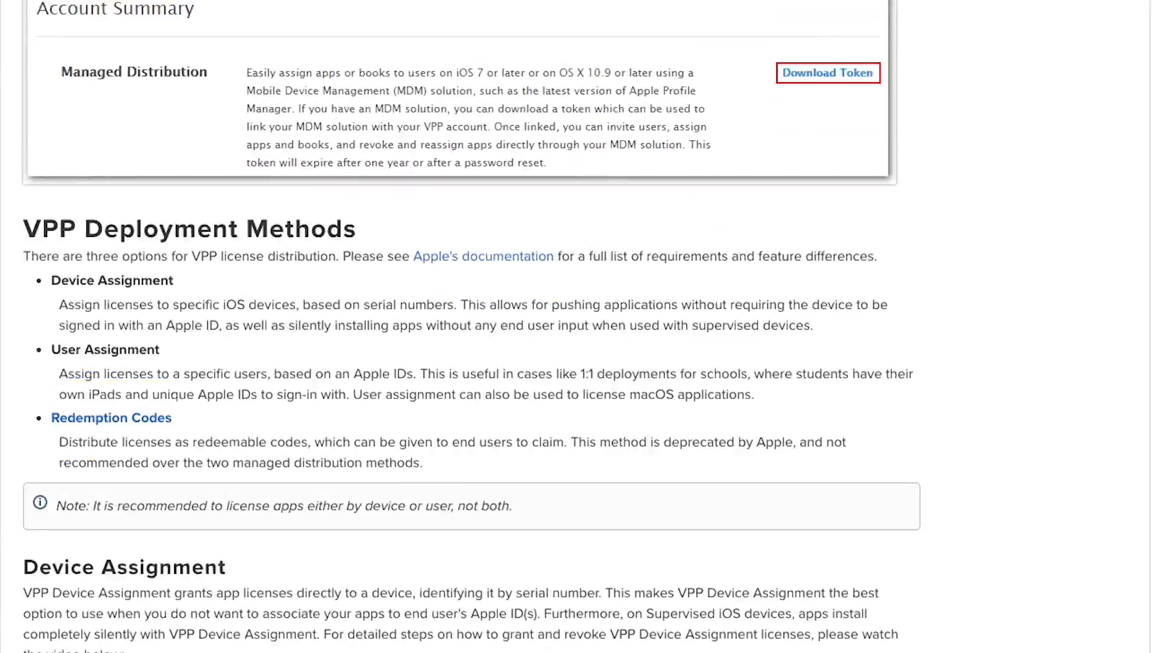
pyautogui.scroll(-3)
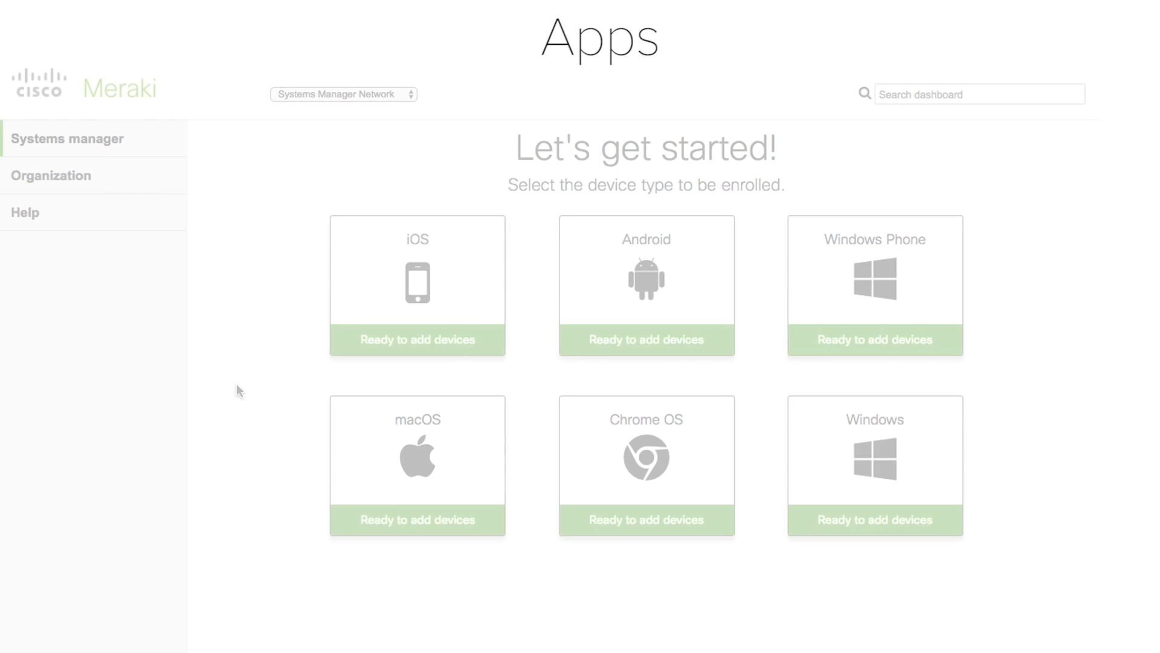
# - Go to the MDM Apps management list and start adding a new app
pyautogui.click(68, 138)
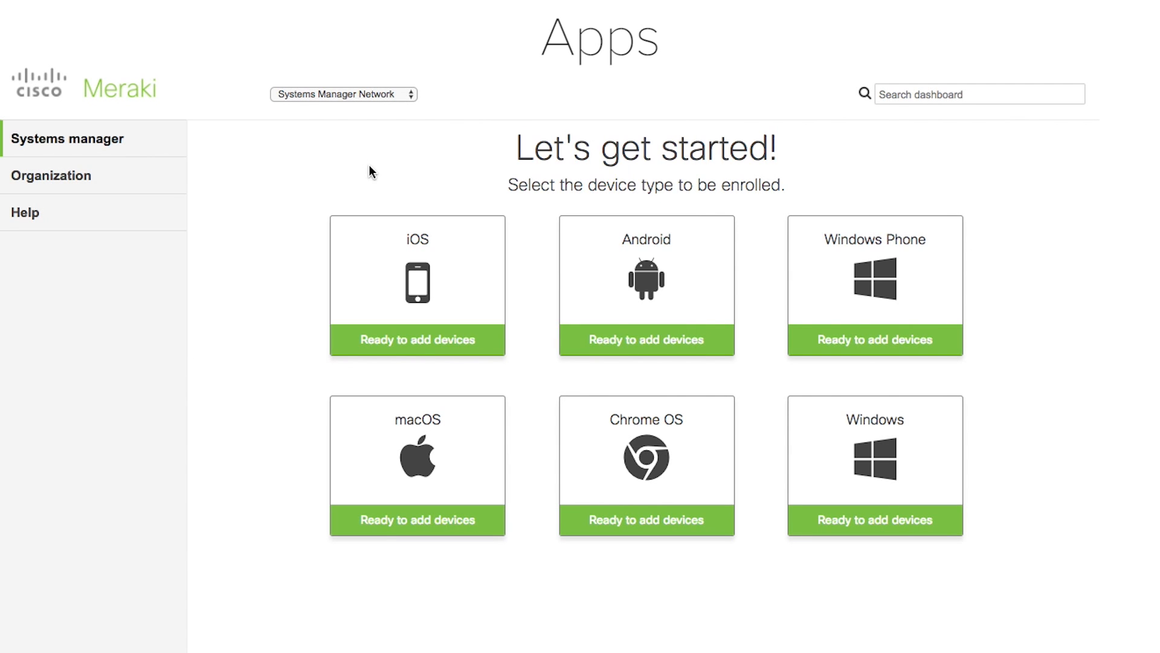
pyautogui.click(417, 285)
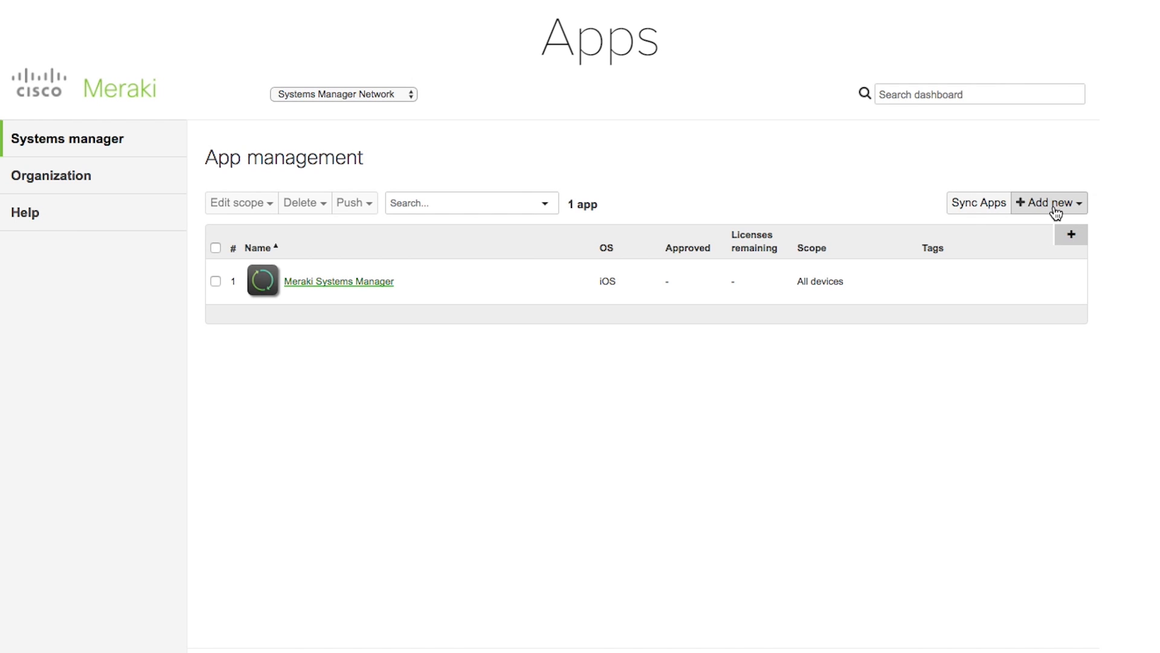
pyautogui.click(1046, 202)
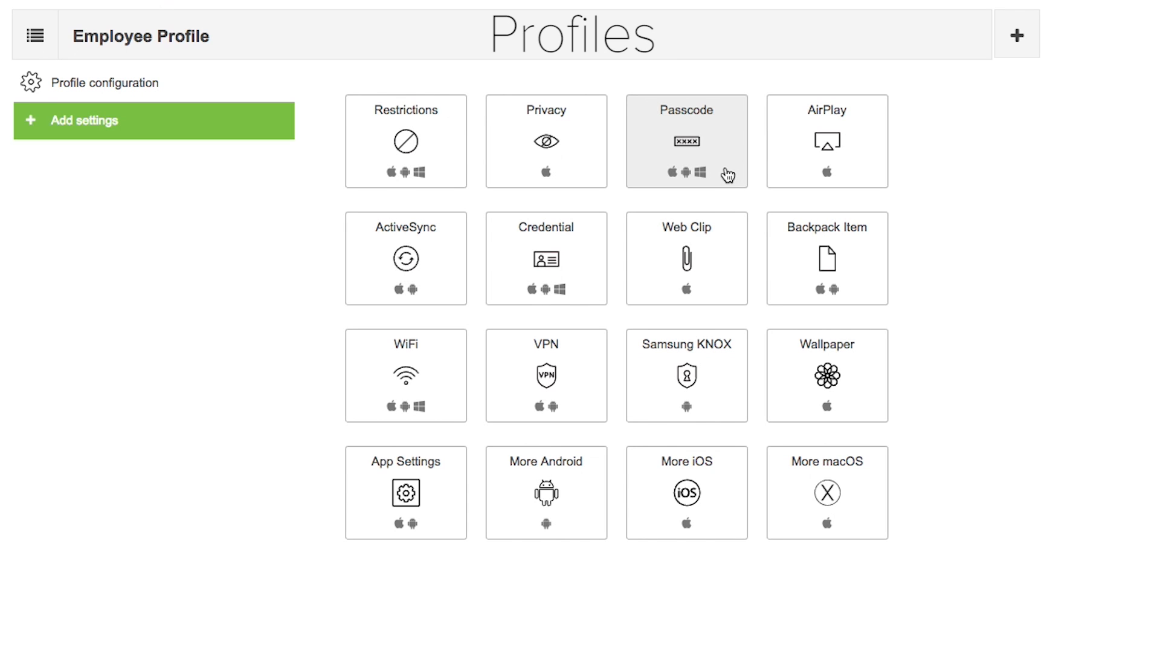
pyautogui.moveTo(573, 361)
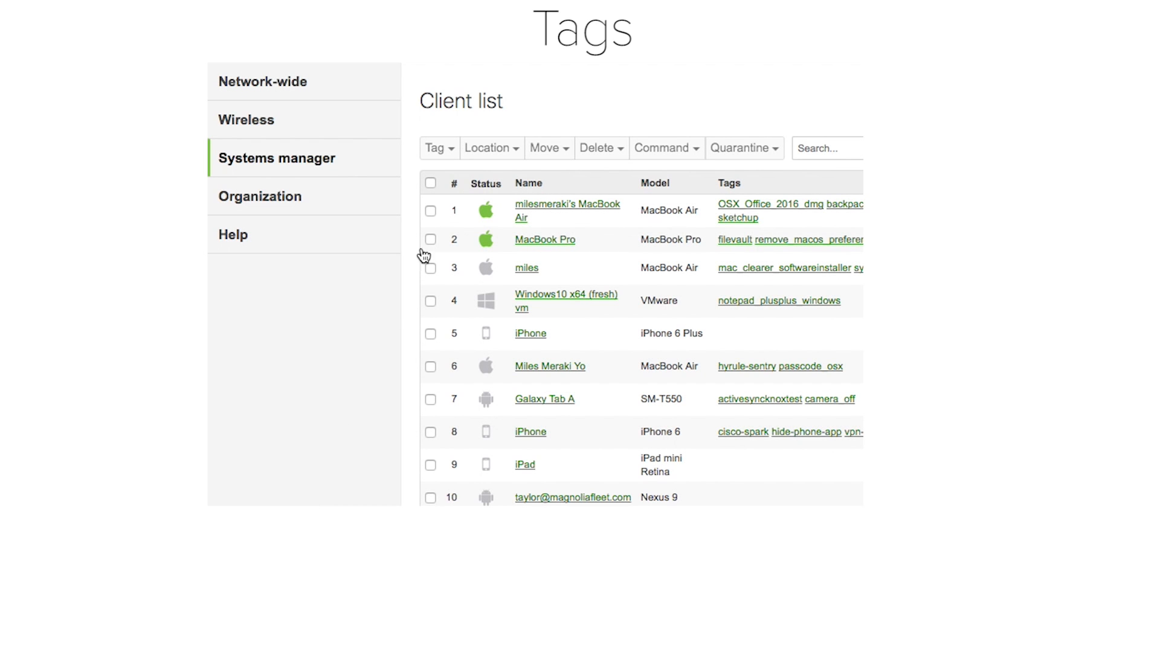
# - Select devices 2–9 and add the existing employee tag to them
pyautogui.click(430, 465)
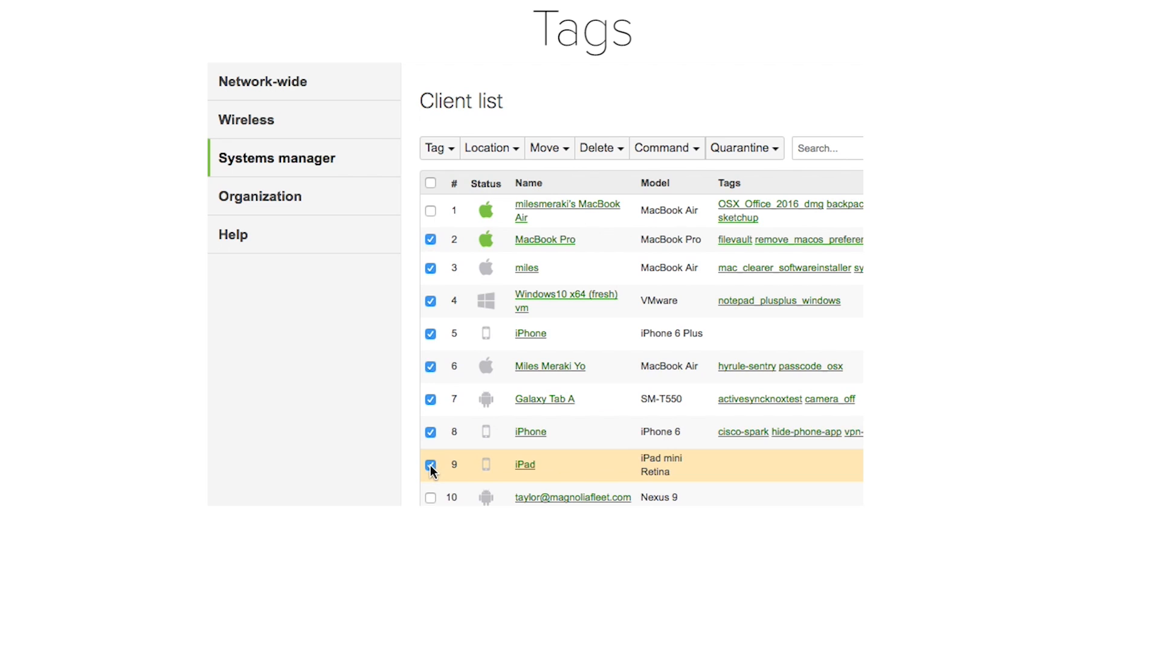
pyautogui.click(436, 147)
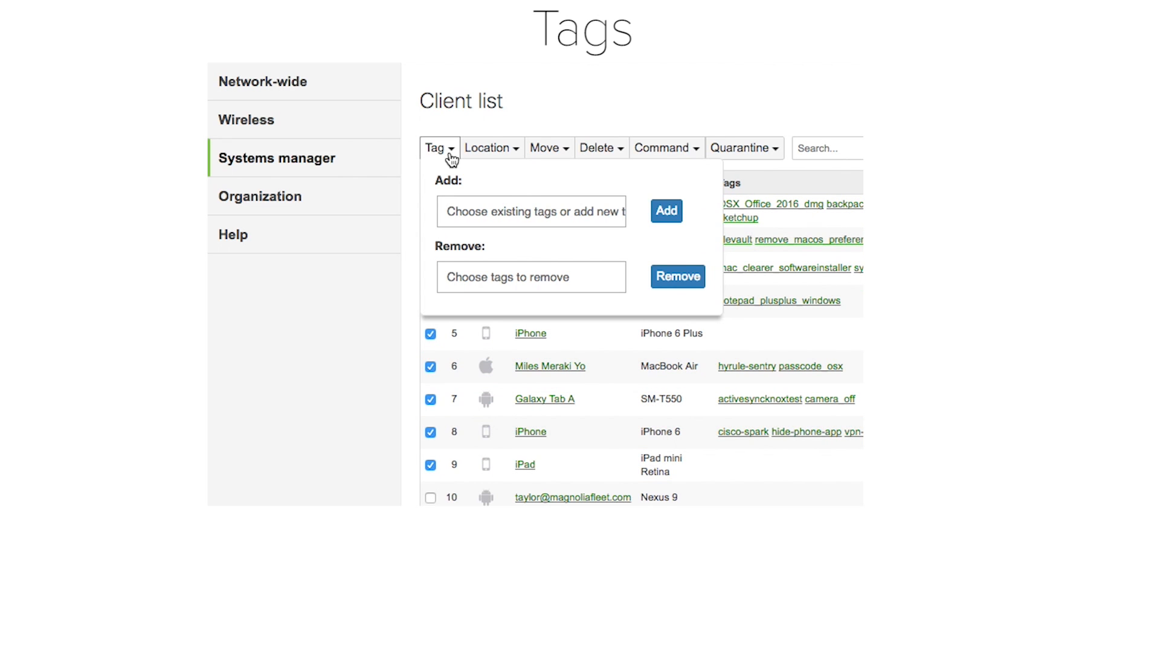
pyautogui.write('emp')
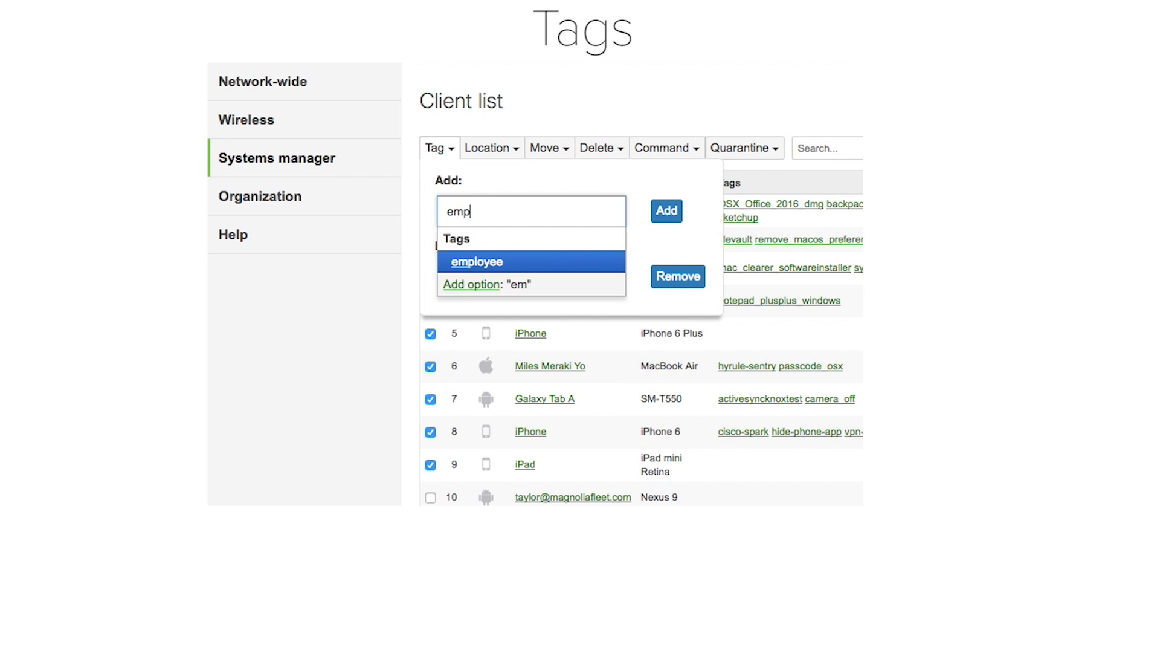
pyautogui.click(476, 261)
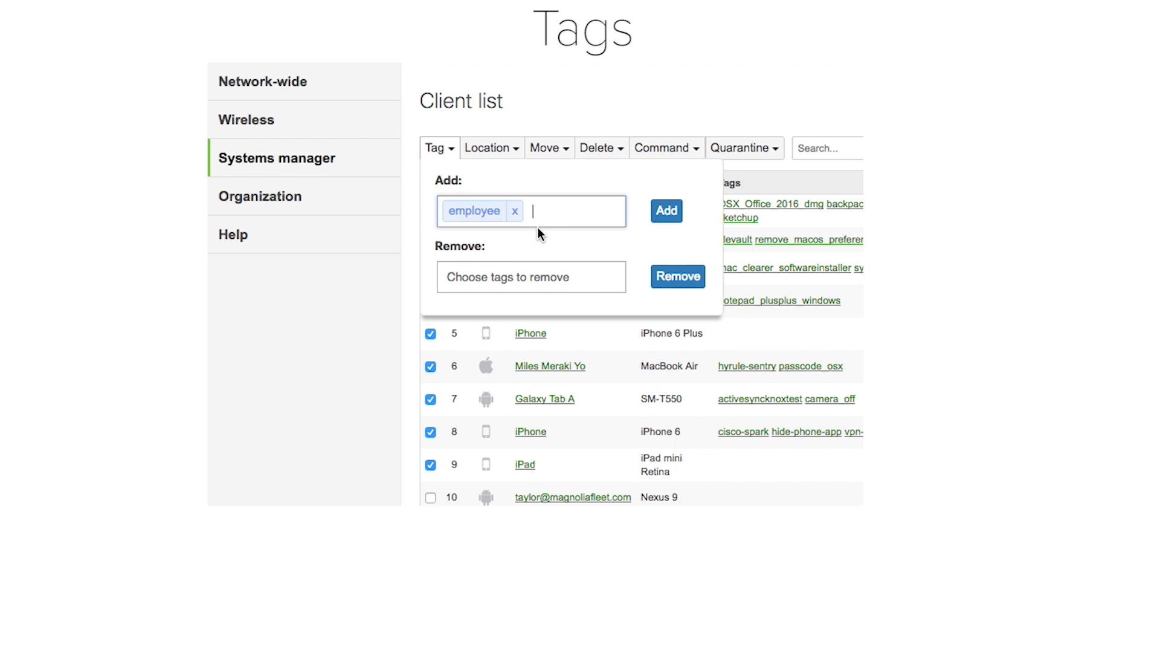
pyautogui.click(664, 210)
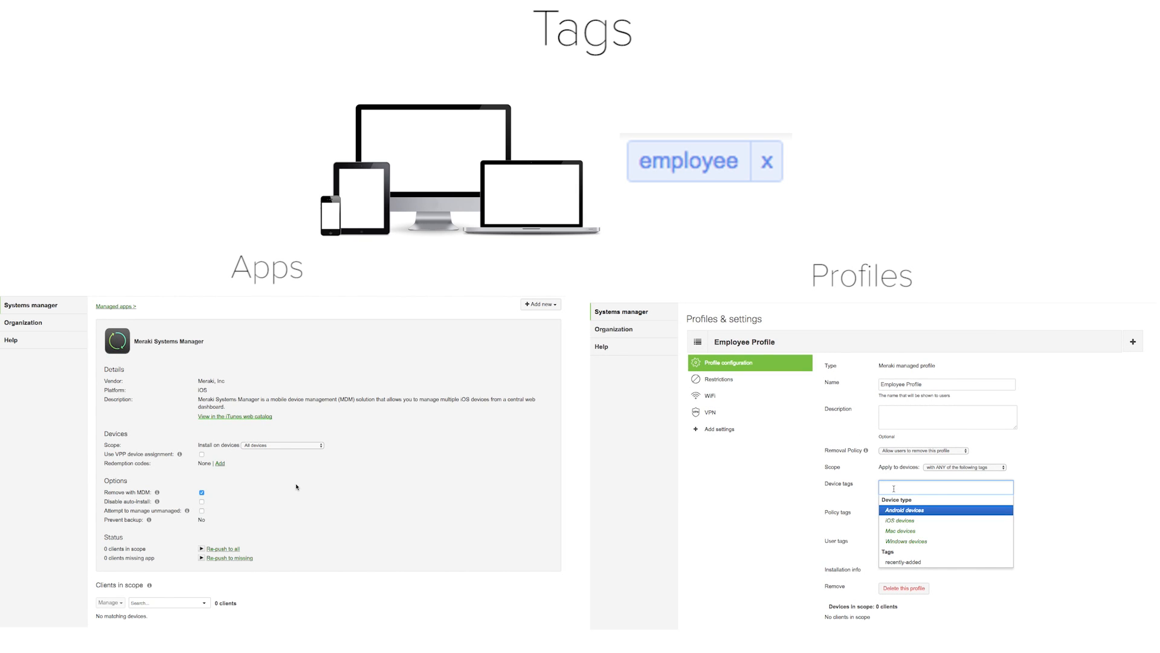
# - Set the profile's Device tags and the app's Scope to the employee tag
pyautogui.click(283, 445)
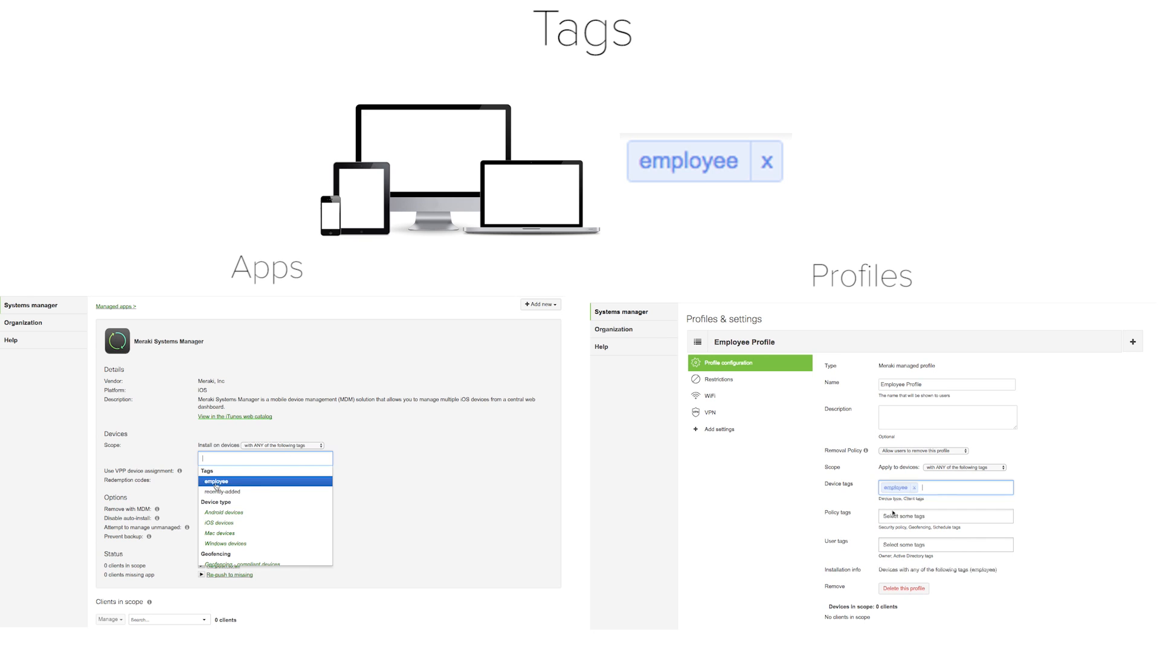
pyautogui.click(217, 481)
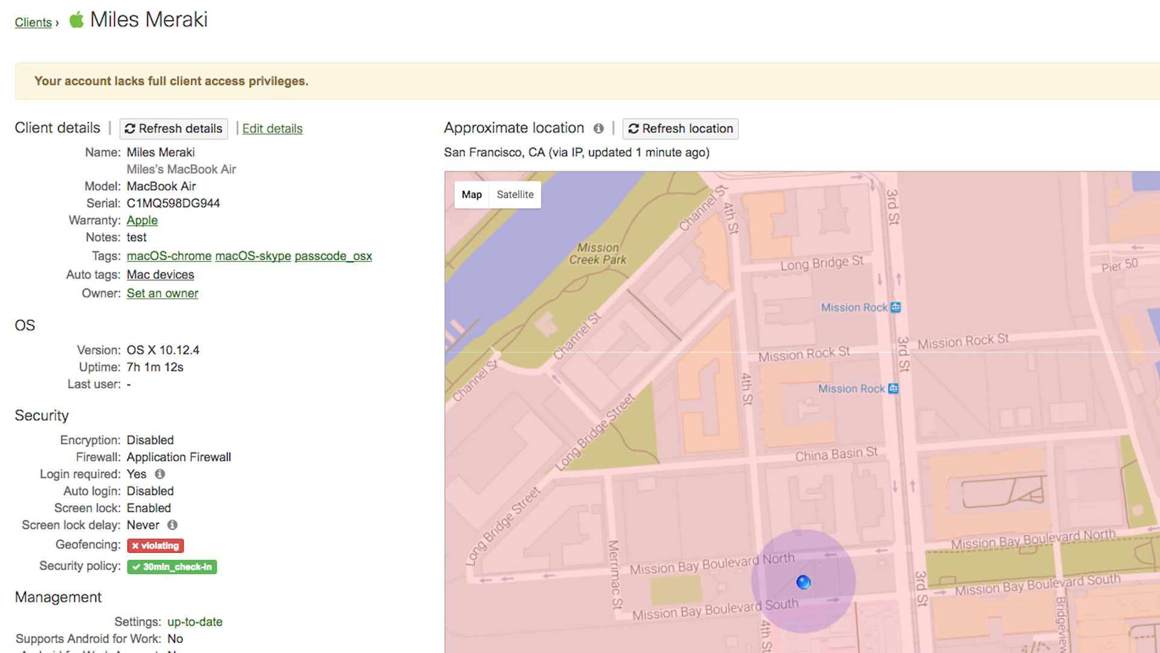
# - Scroll the MacBook Air client page down to its Security section and policy status
pyautogui.scroll(-3)
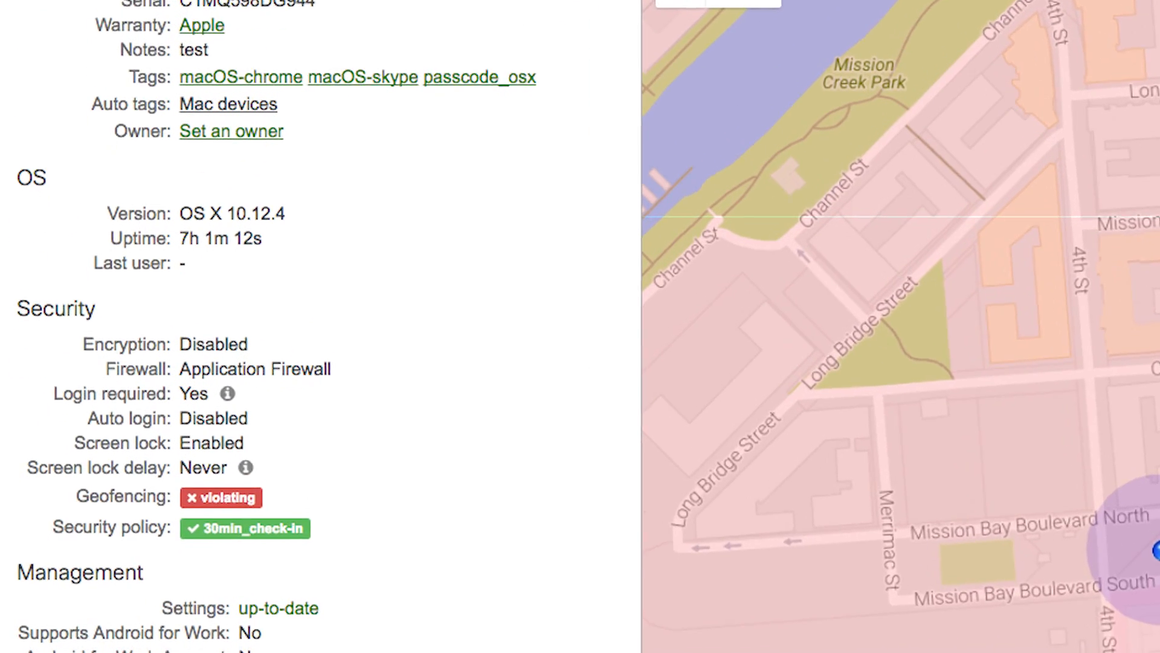
pyautogui.scroll(-3)
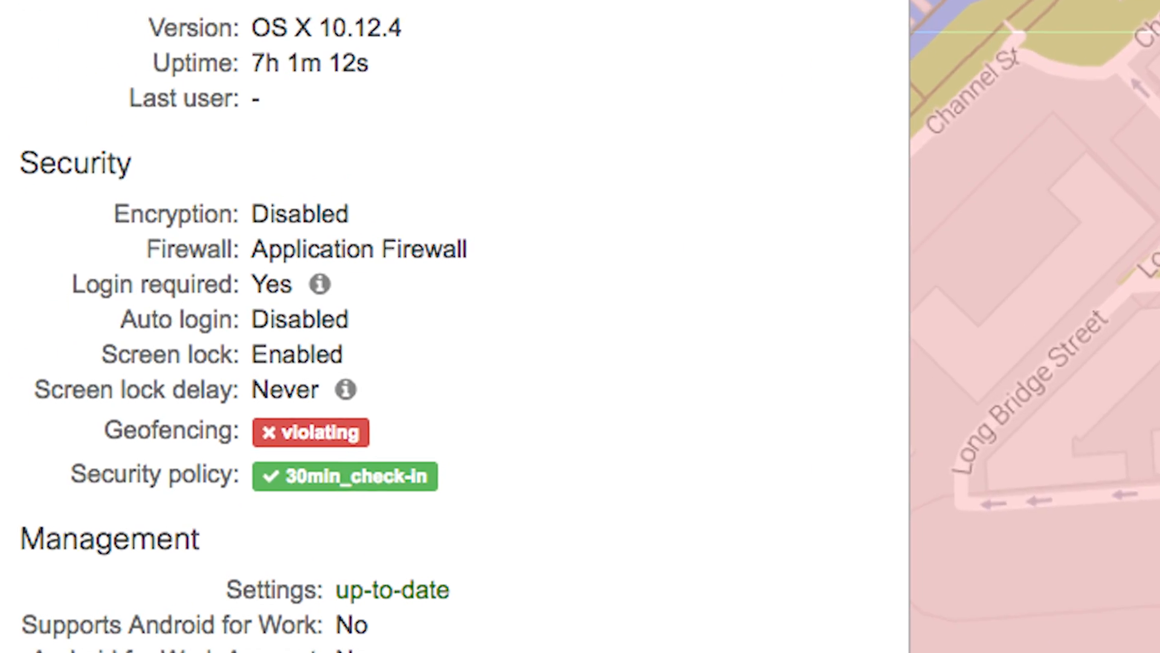
pyautogui.scroll(-3)
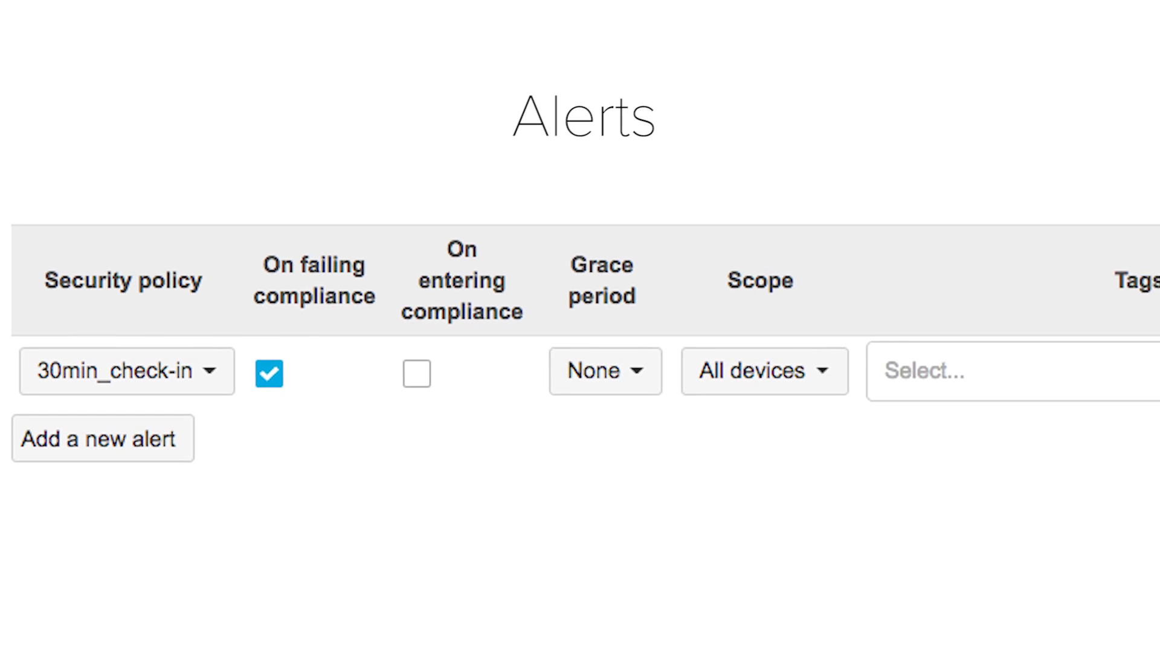
# - Review the 30min_check-in alert row: on failing compliance, grace period None, all devices
pyautogui.hscroll(3)
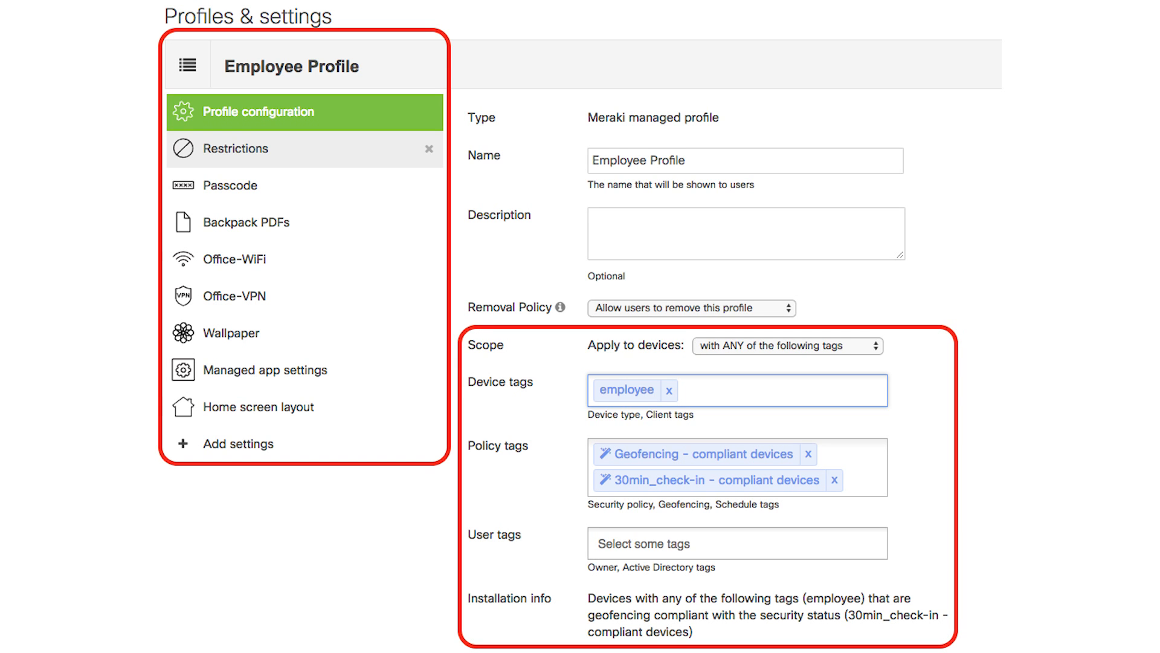
# - Scroll to the profile scope with employee tag plus geofencing and 30min_check-in policy tags
pyautogui.scroll(-3)
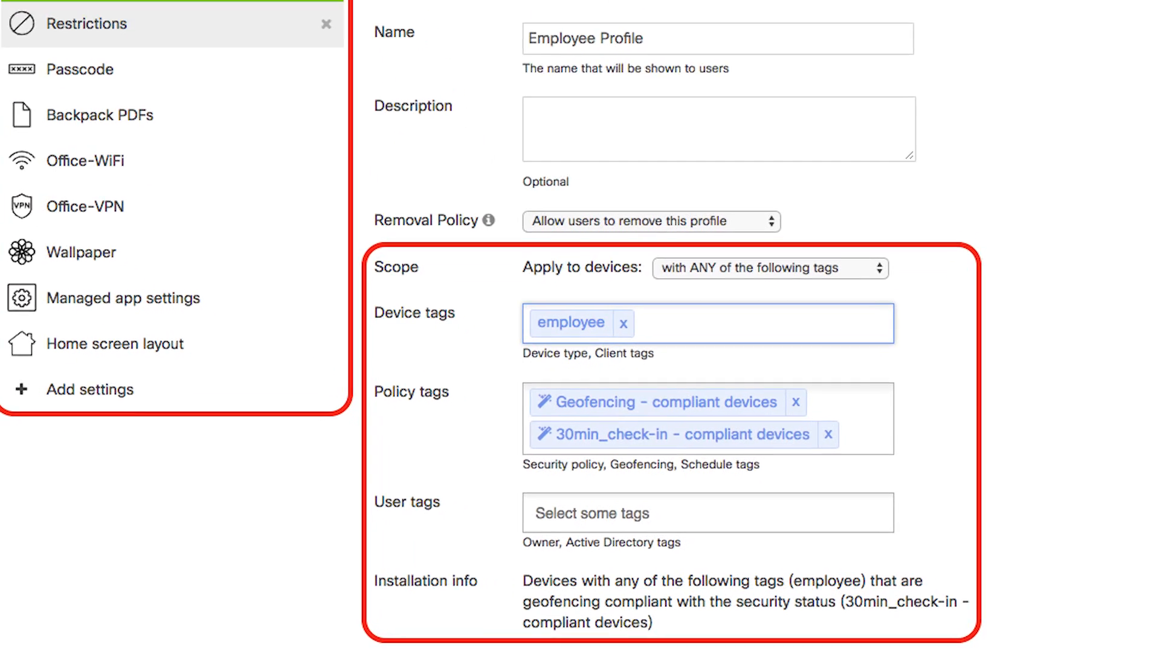